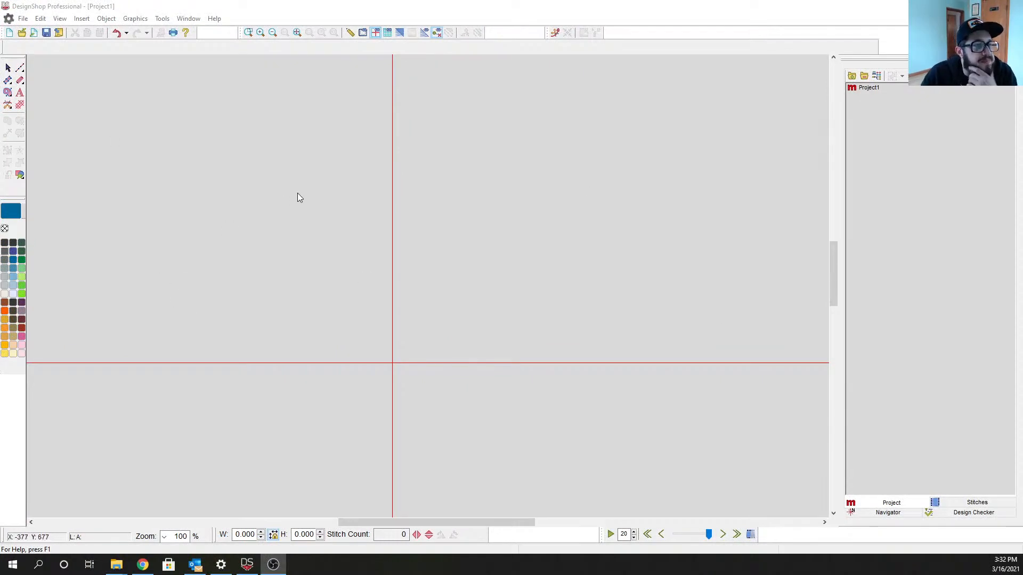
pyautogui.moveTo(622, 384)
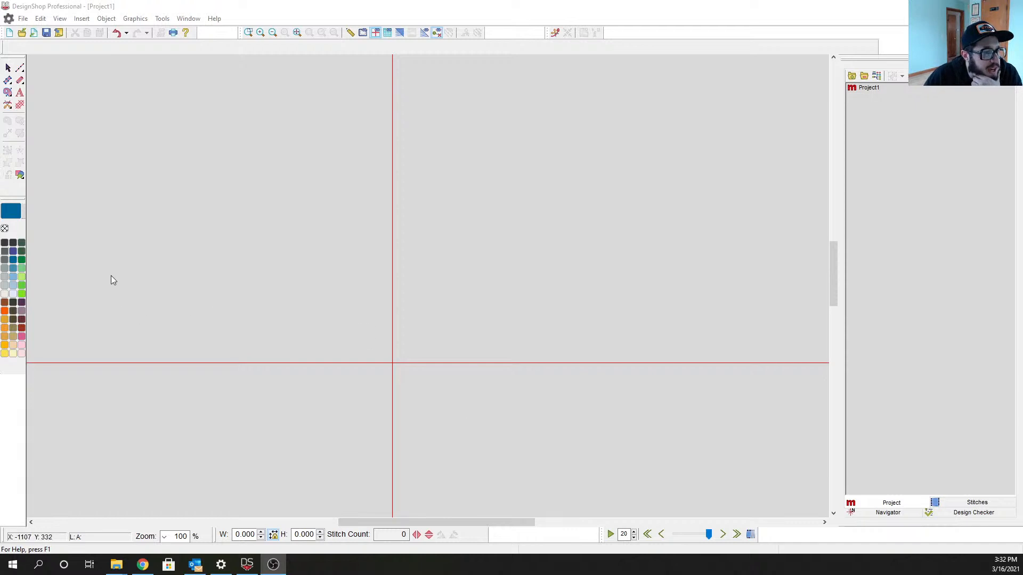
# Open the Stihl Log Faux merrow design file from the Desktop.
pyautogui.click(23, 19)
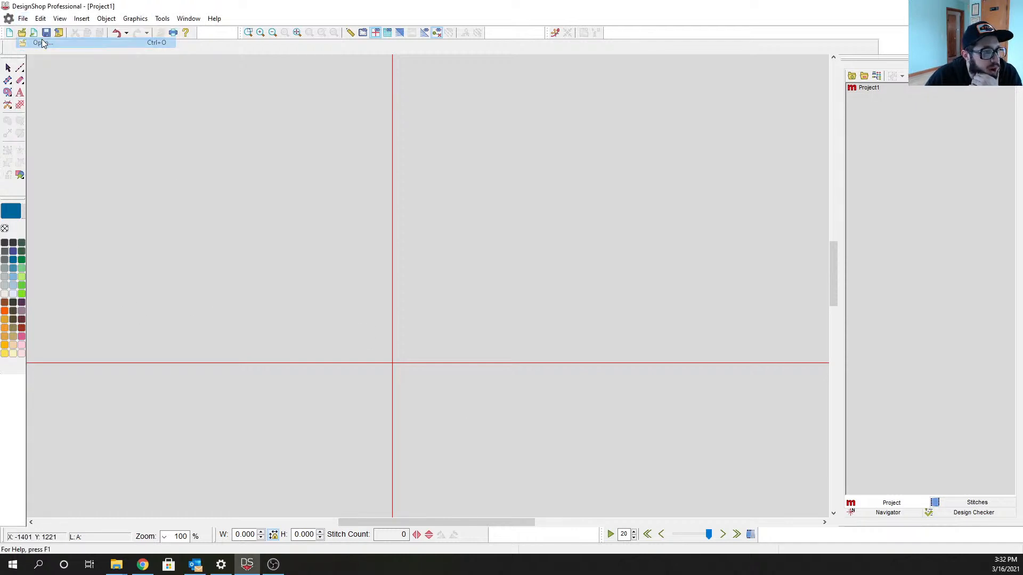
pyautogui.click(38, 42)
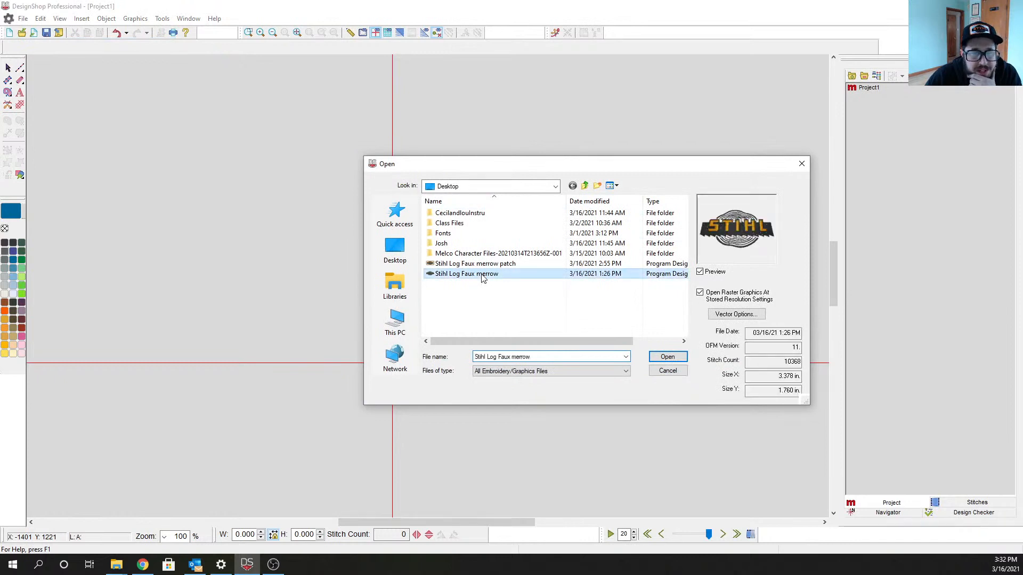
pyautogui.click(667, 356)
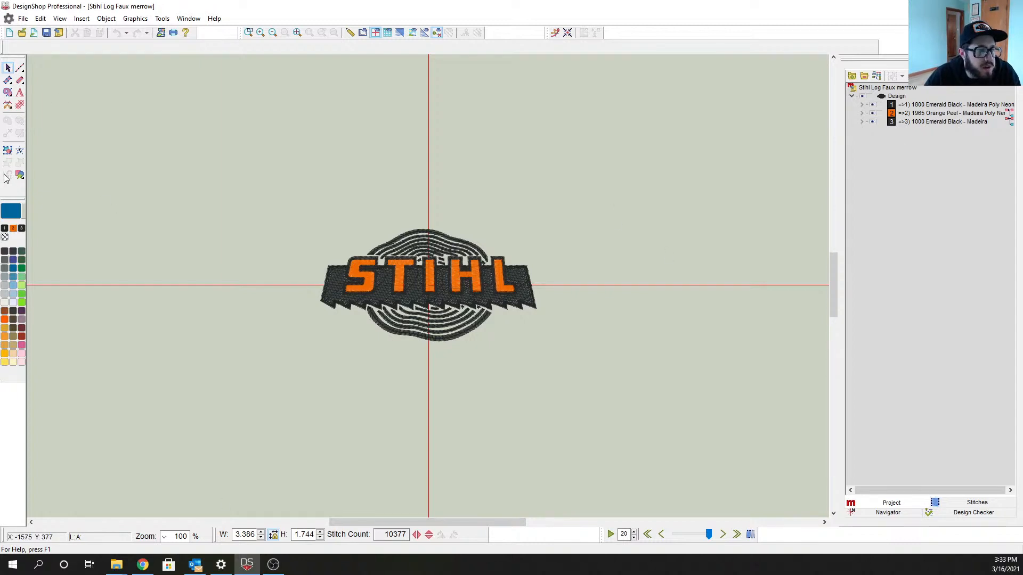
pyautogui.moveTo(20, 177)
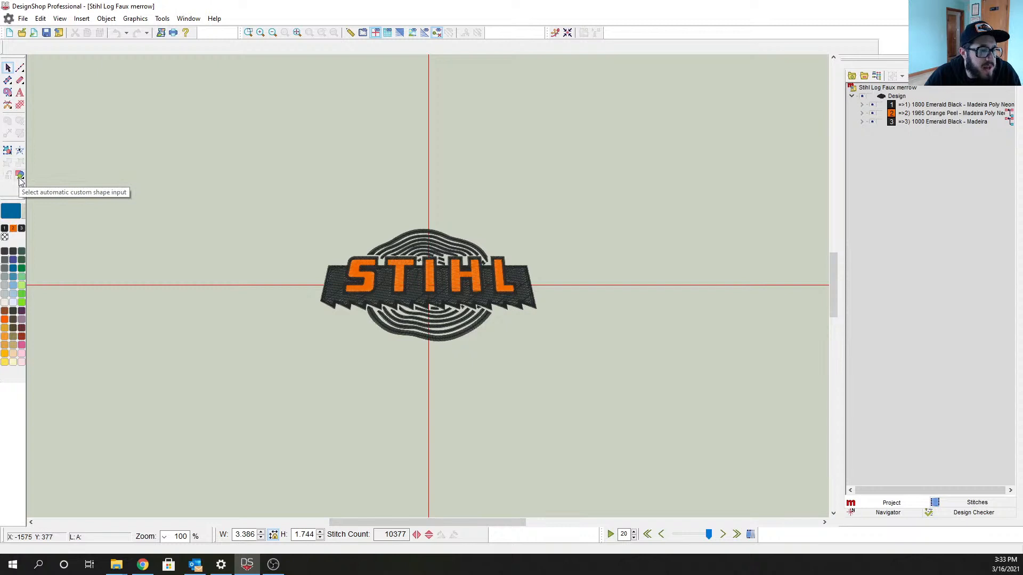
# Show the custom patch shape library and switch its category to Faux Merrow.
pyautogui.click(21, 176)
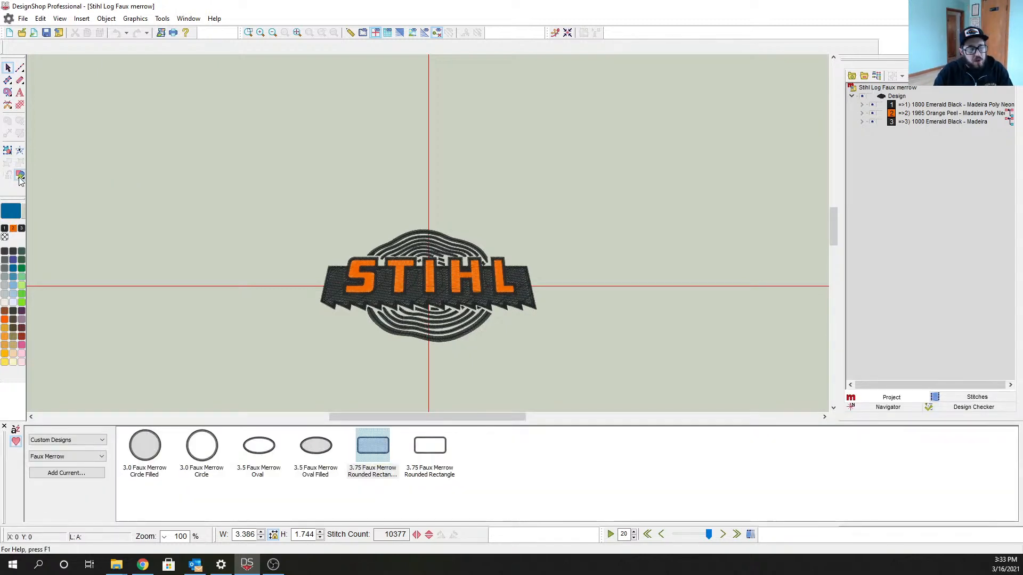
pyautogui.click(66, 456)
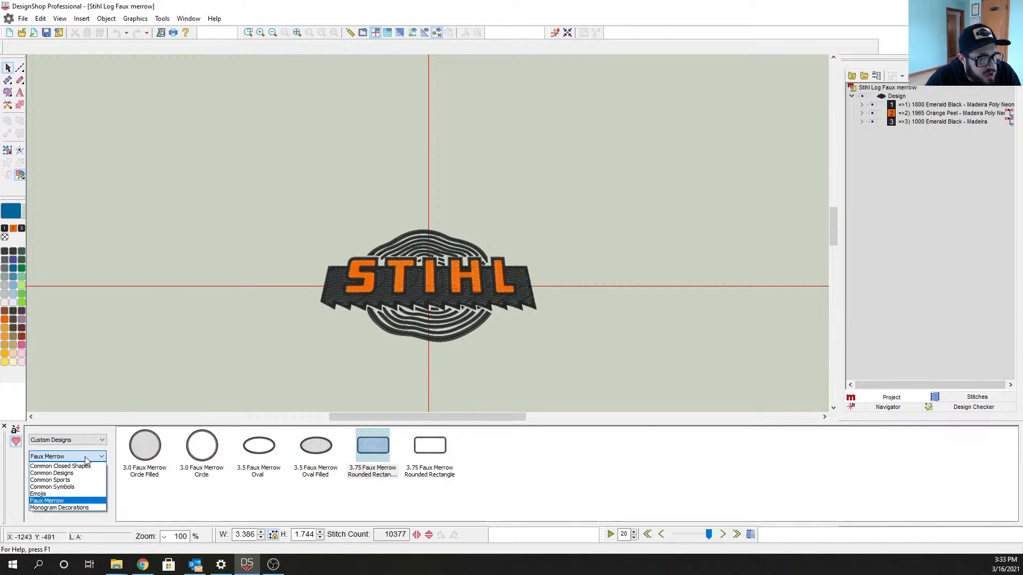
pyautogui.moveTo(39, 494)
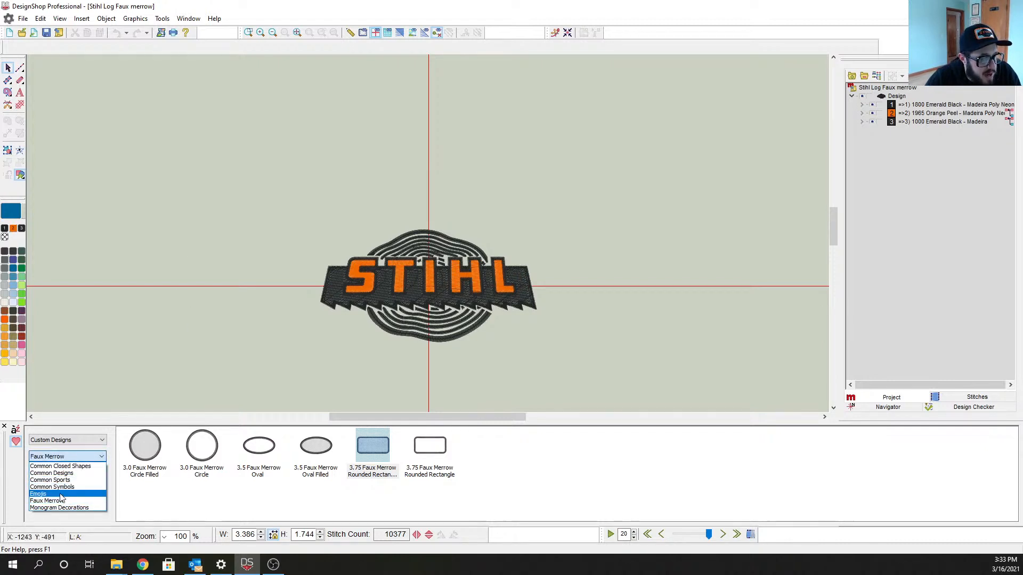
pyautogui.click(38, 494)
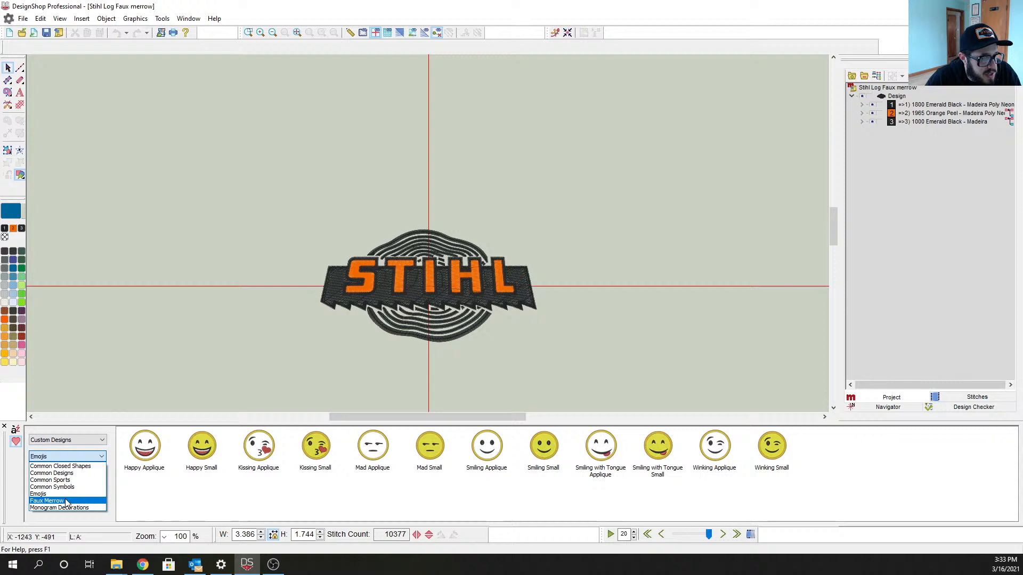
pyautogui.click(47, 501)
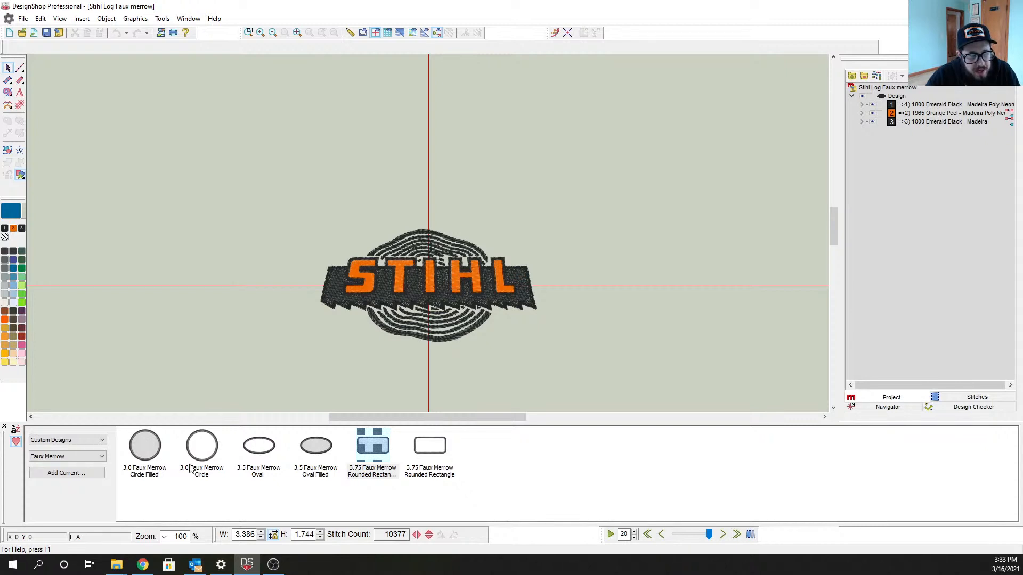
pyautogui.moveTo(311, 454)
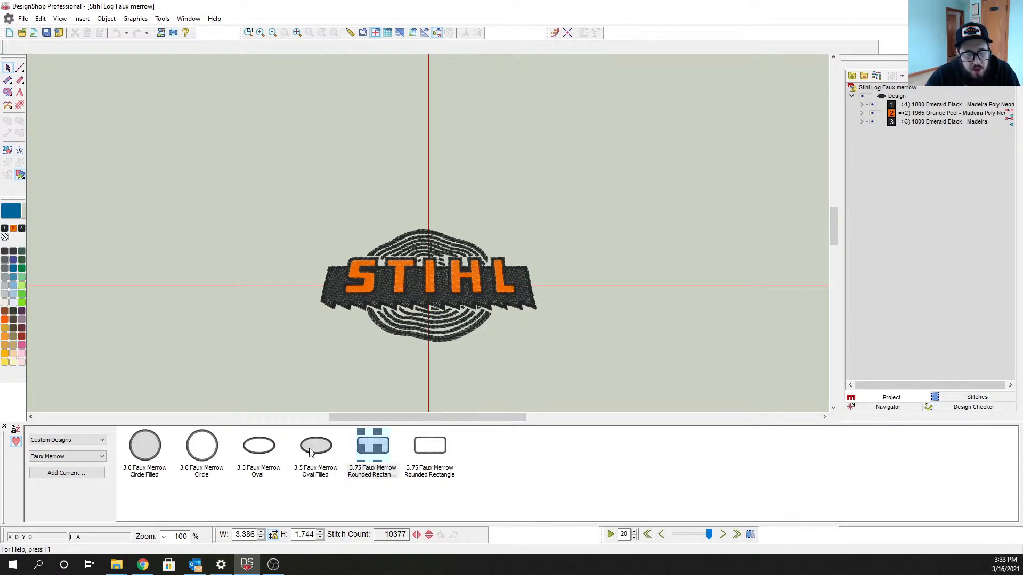
pyautogui.moveTo(375, 456)
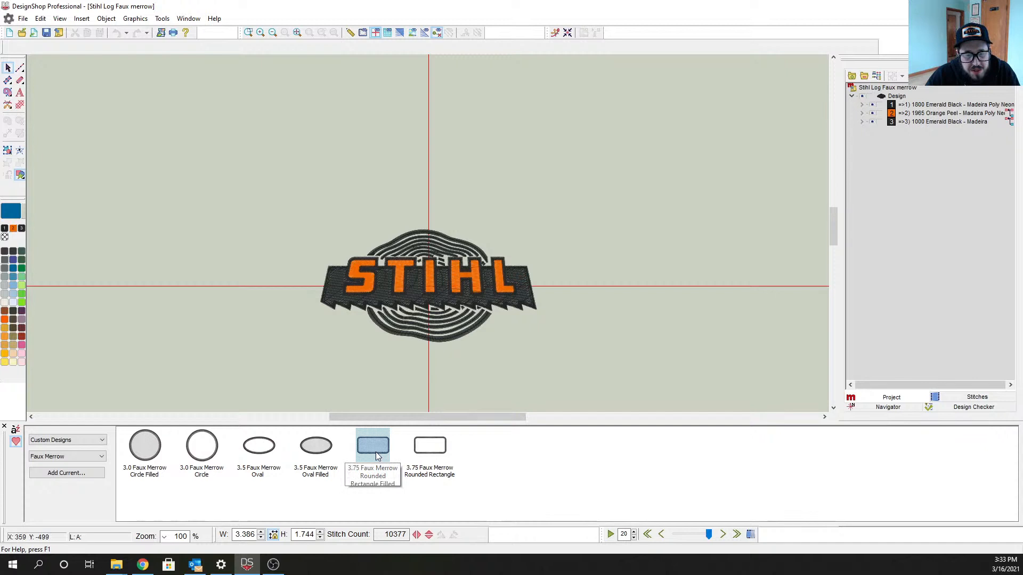
pyautogui.moveTo(373, 452)
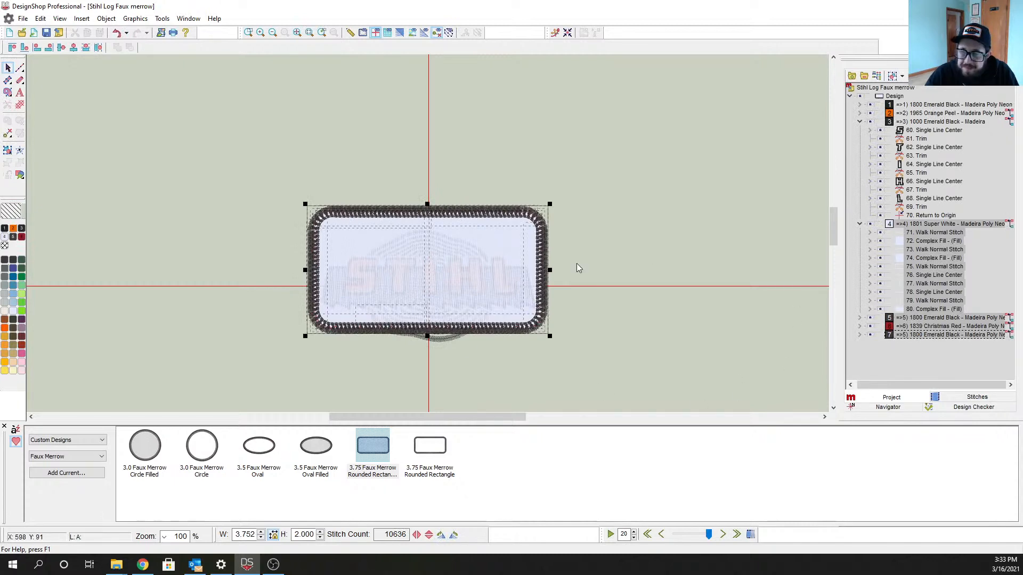
pyautogui.moveTo(560, 266)
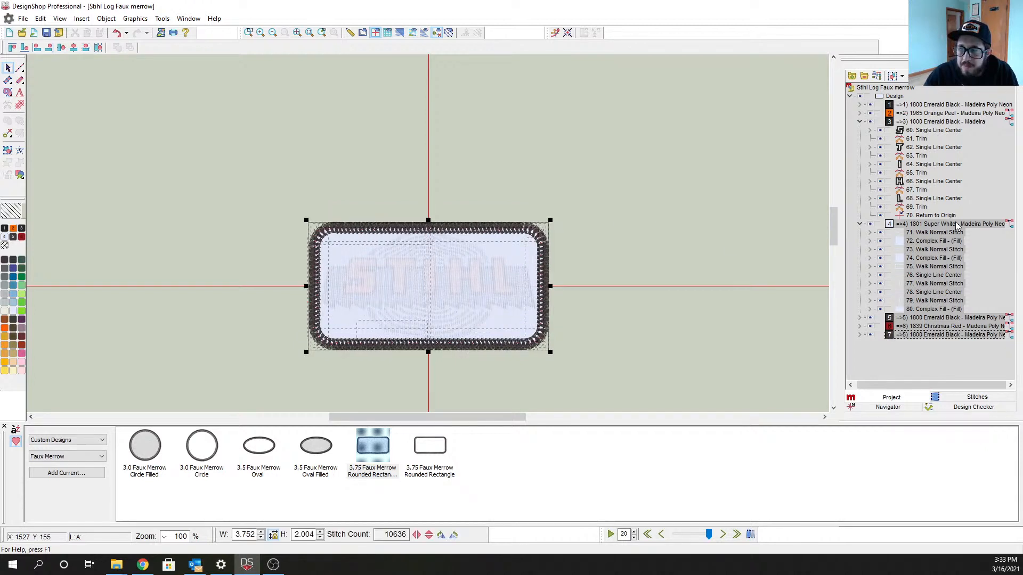
# Select the patch's Super White fill colour block in the project tree.
pyautogui.click(954, 112)
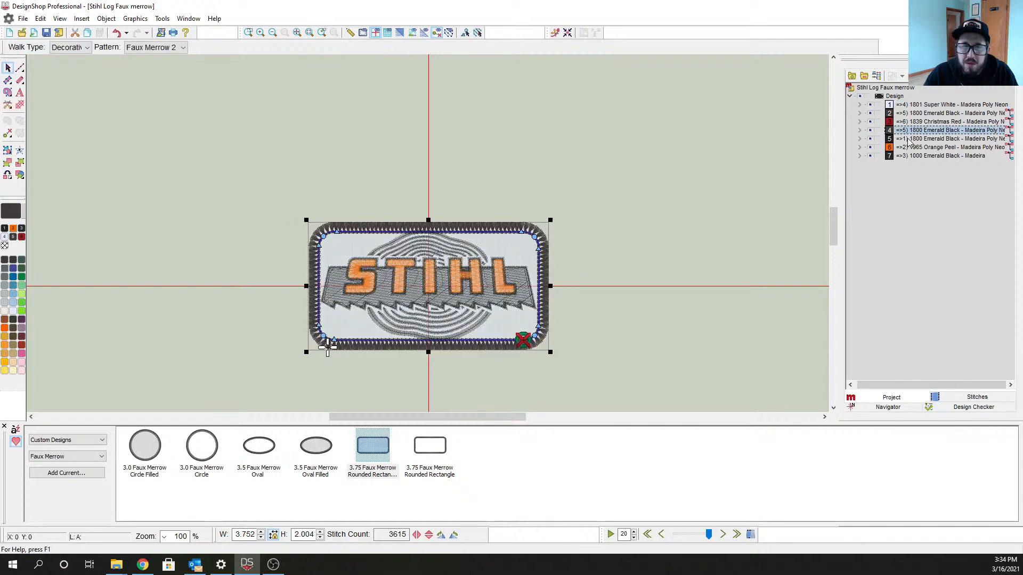
pyautogui.moveTo(334, 284)
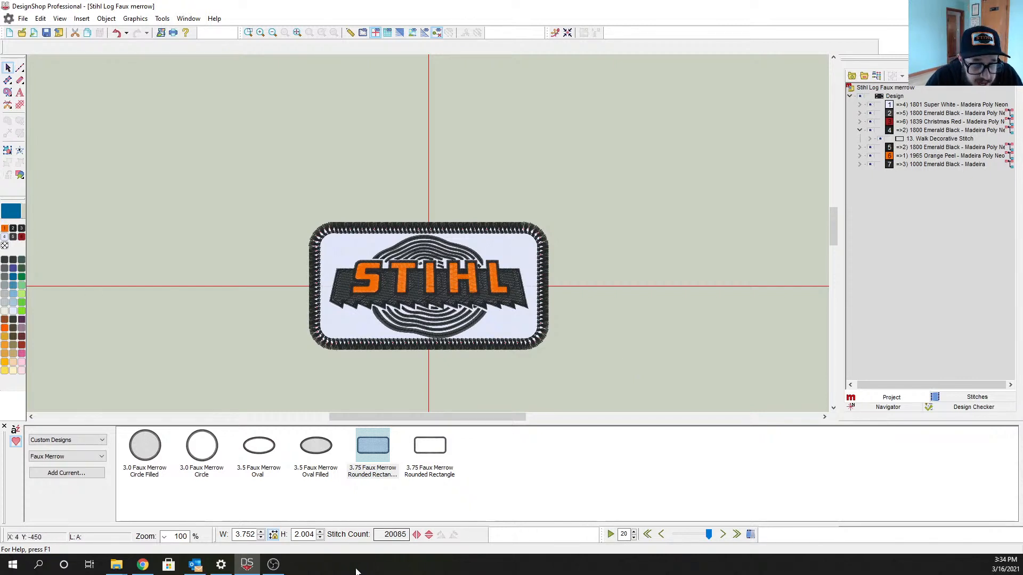
# Play the stitch-out preview, advance it, then stop to show the full 20,085-stitch patch.
pyautogui.click(611, 535)
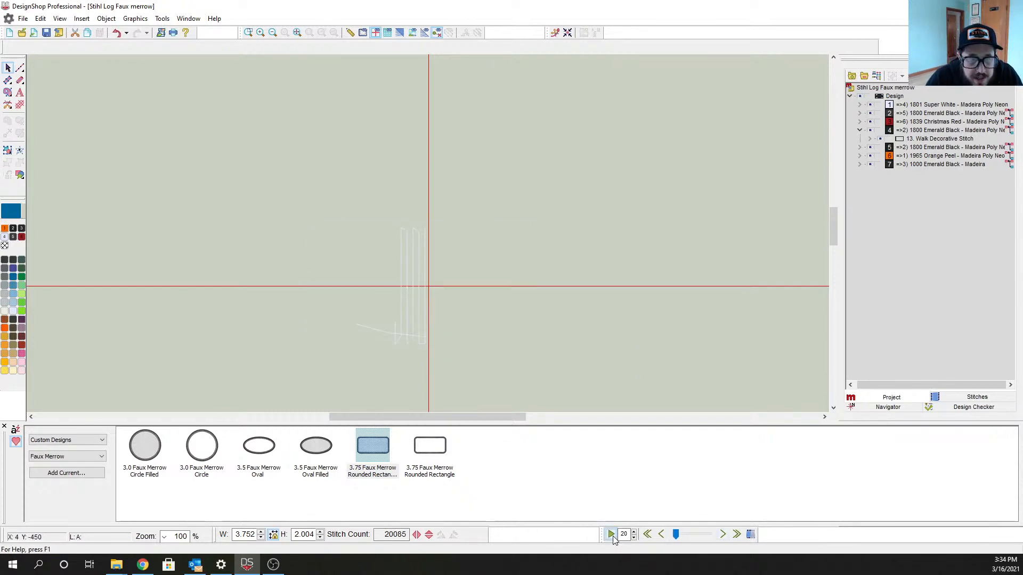
pyautogui.moveTo(676, 534); pyautogui.dragTo(681, 534)
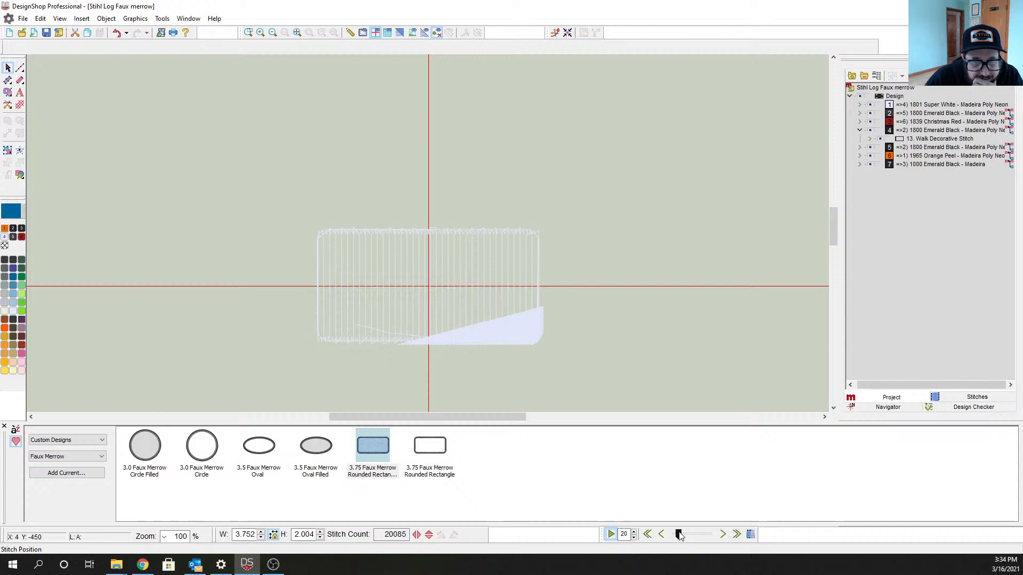
pyautogui.click(680, 535)
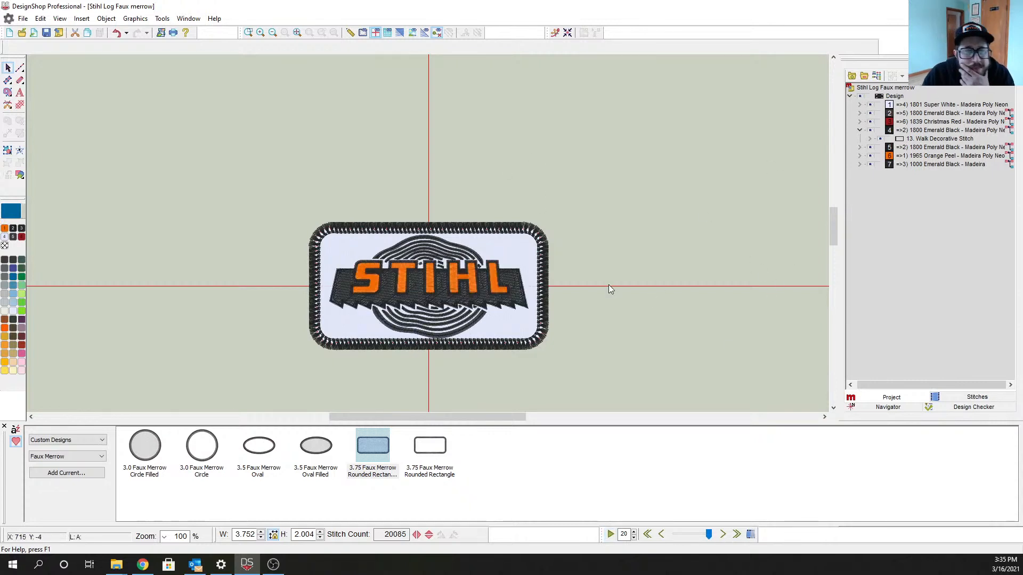
pyautogui.moveTo(529, 326)
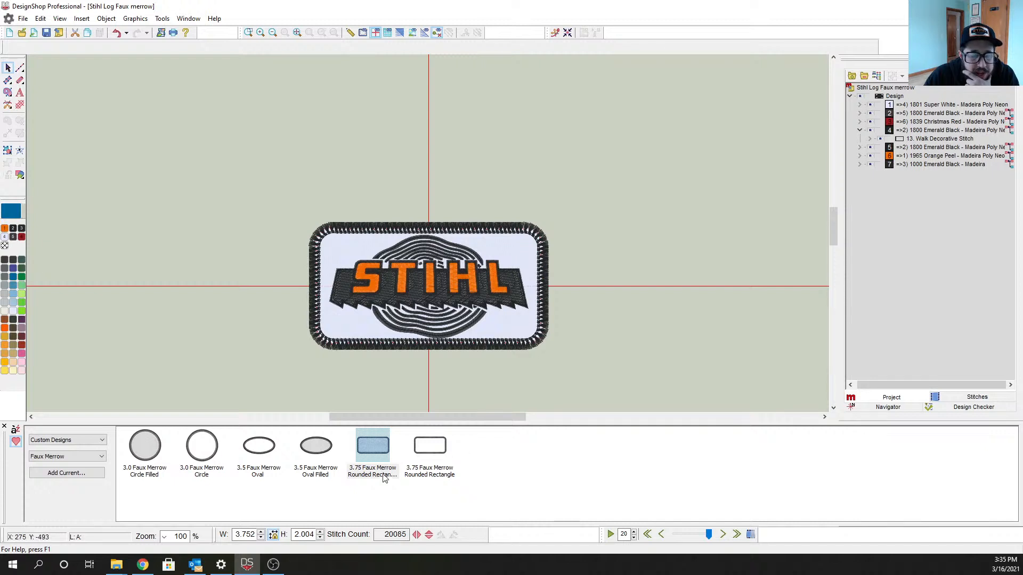
pyautogui.moveTo(941, 93)
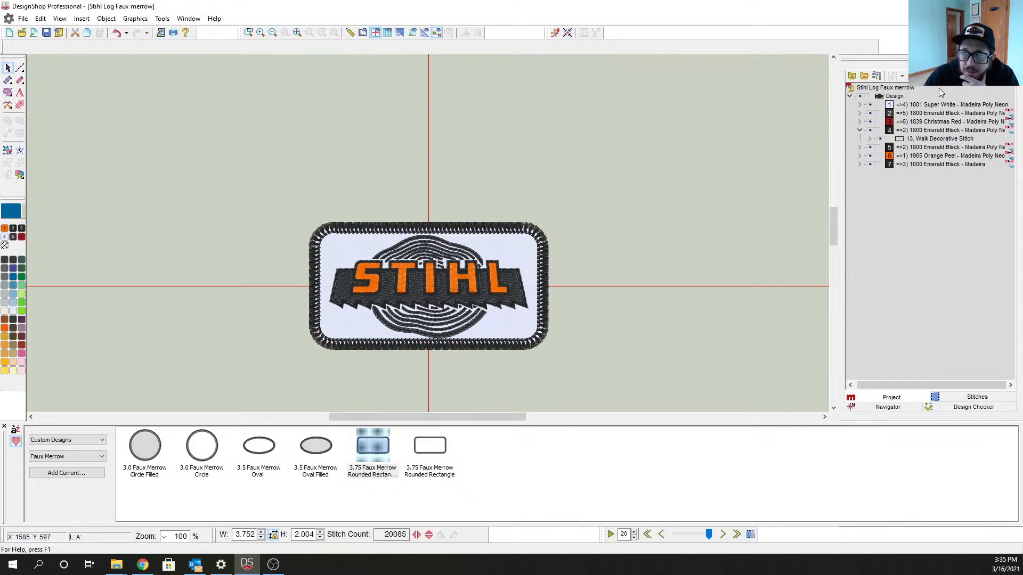
# Open the hollow 3.75 Faux Merrow Rounded Rectangle as its own project.
pyautogui.click(429, 445)
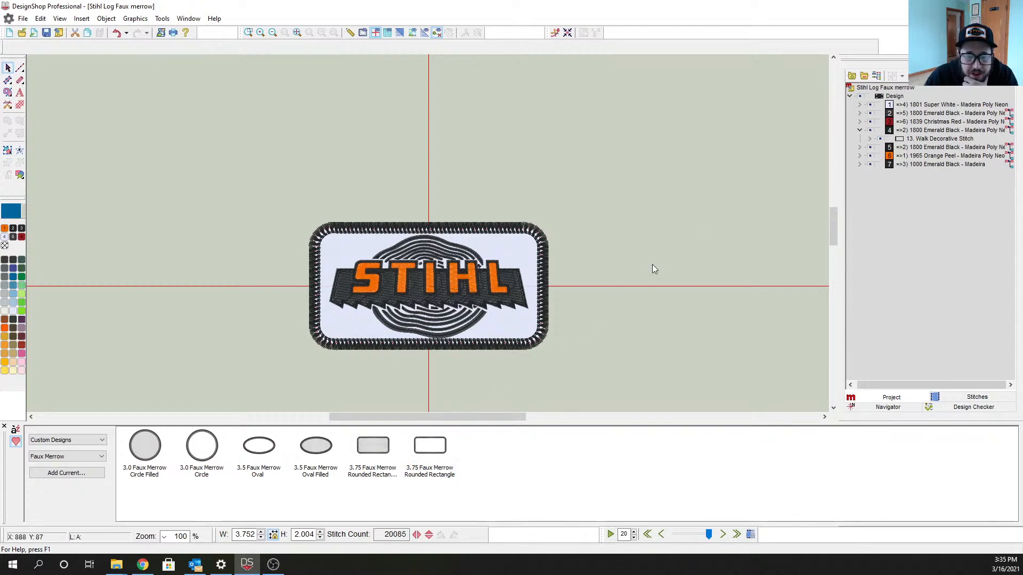
pyautogui.click(429, 446)
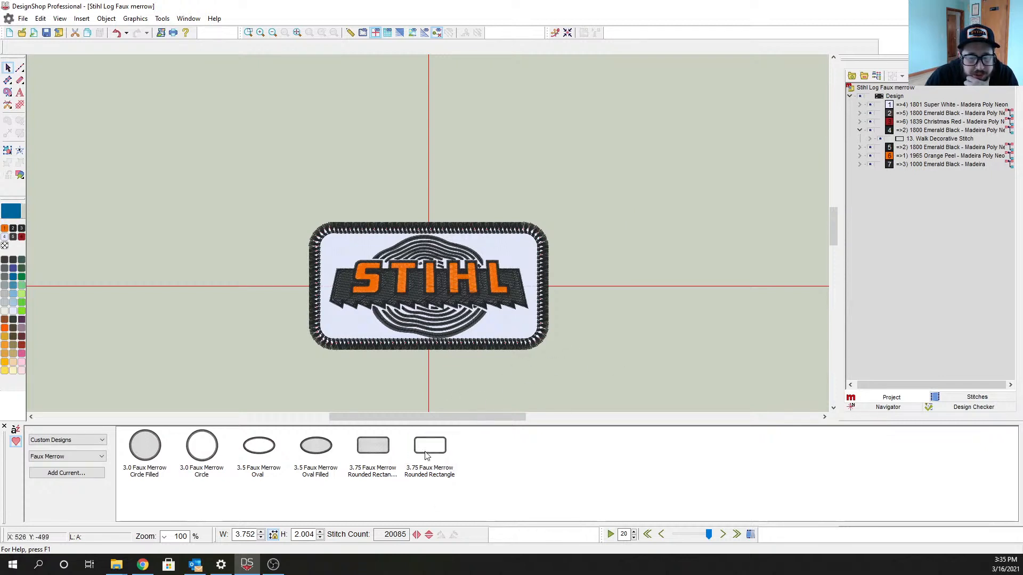
pyautogui.click(430, 445)
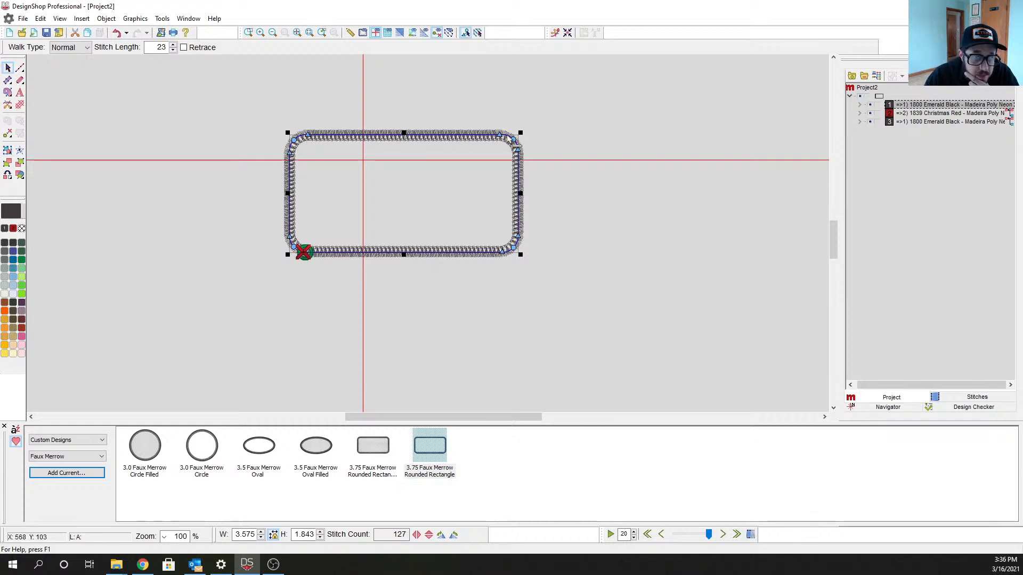
pyautogui.moveTo(475, 266)
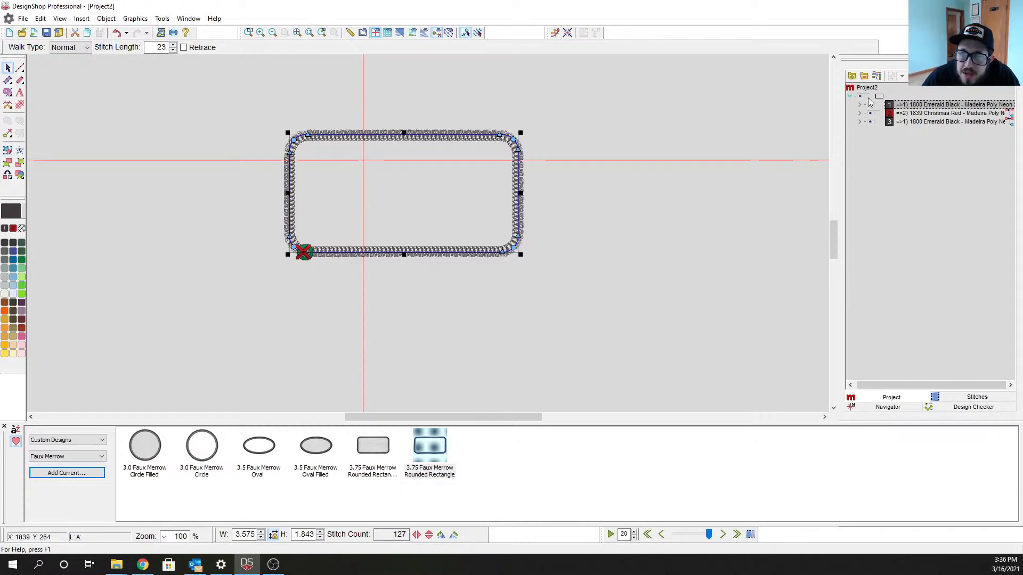
# Inspect the walk-stitch elements in the first colour, then close Project2 unsaved.
pyautogui.click(953, 113)
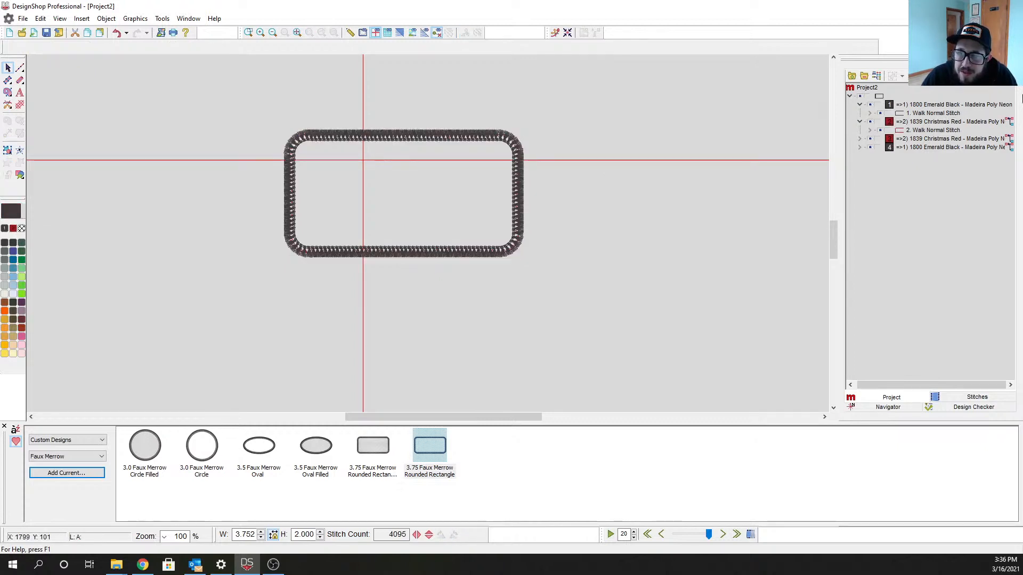
pyautogui.click(938, 105)
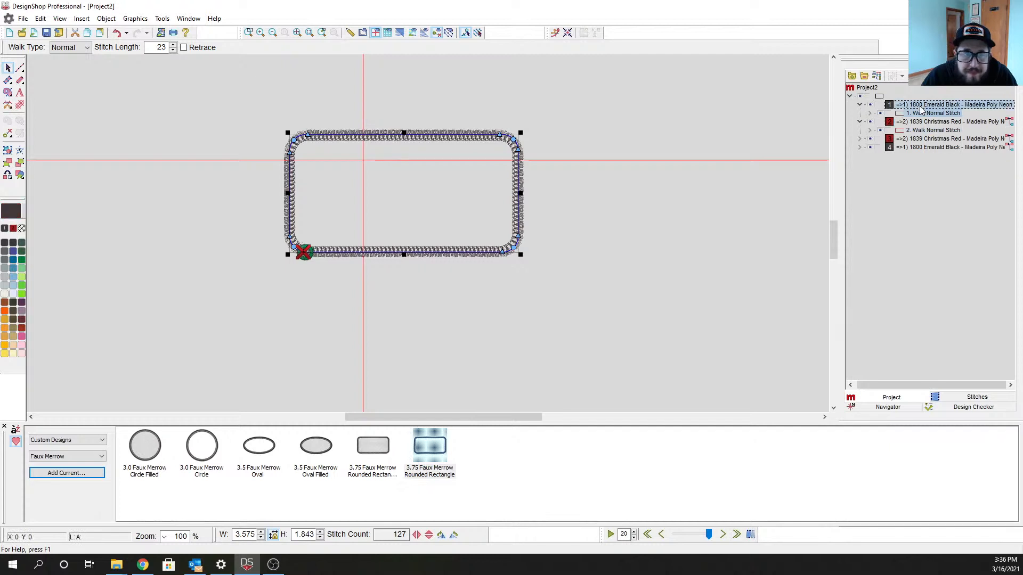
pyautogui.click(942, 122)
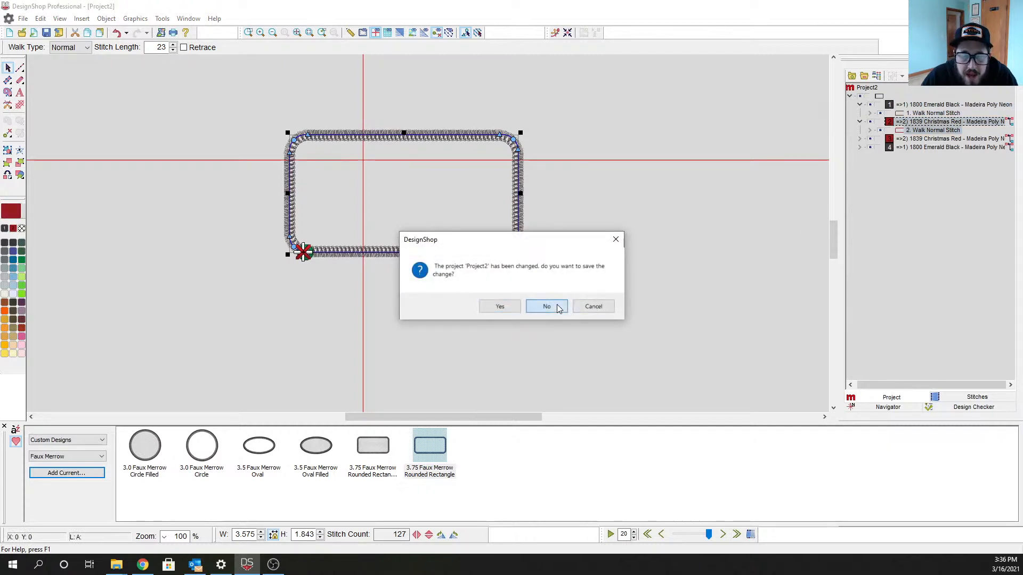
pyautogui.click(547, 307)
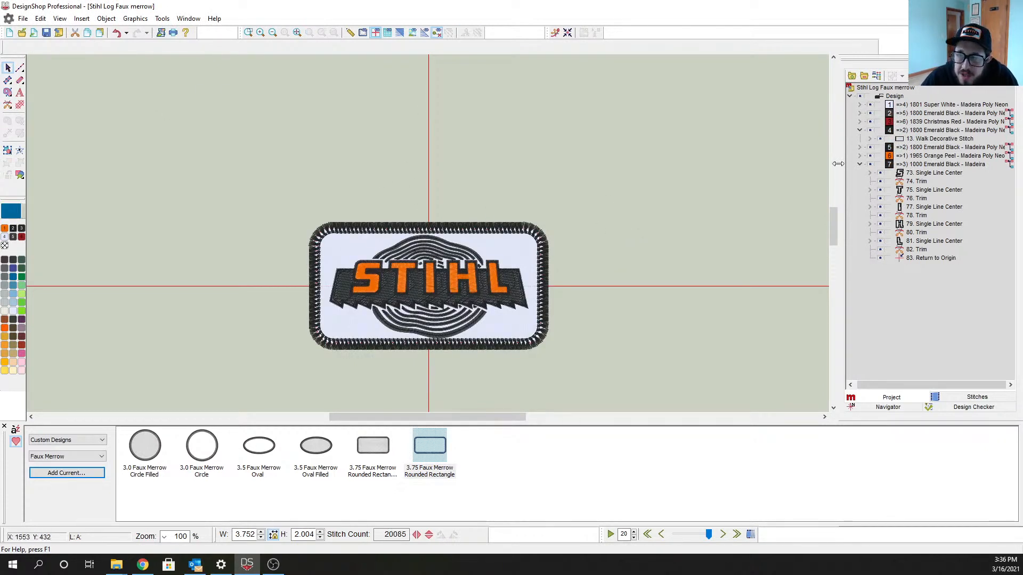
# Expand the last thread colour to review its Trim and Single Line Center elements.
pyautogui.click(859, 130)
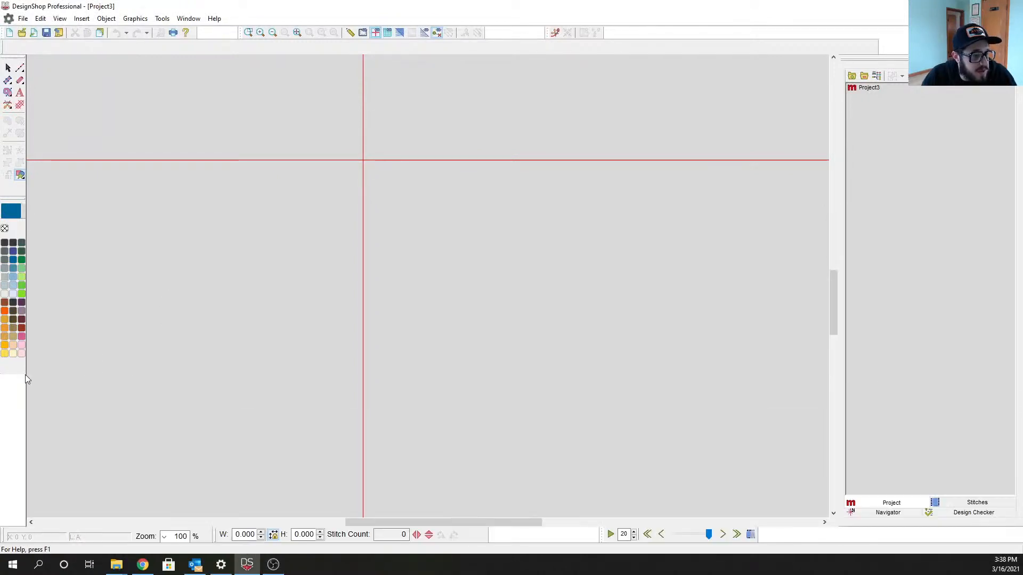
# Place the hollow 3.75 Faux Merrow Rounded Rectangle border alone and deselect it.
pyautogui.click(19, 174)
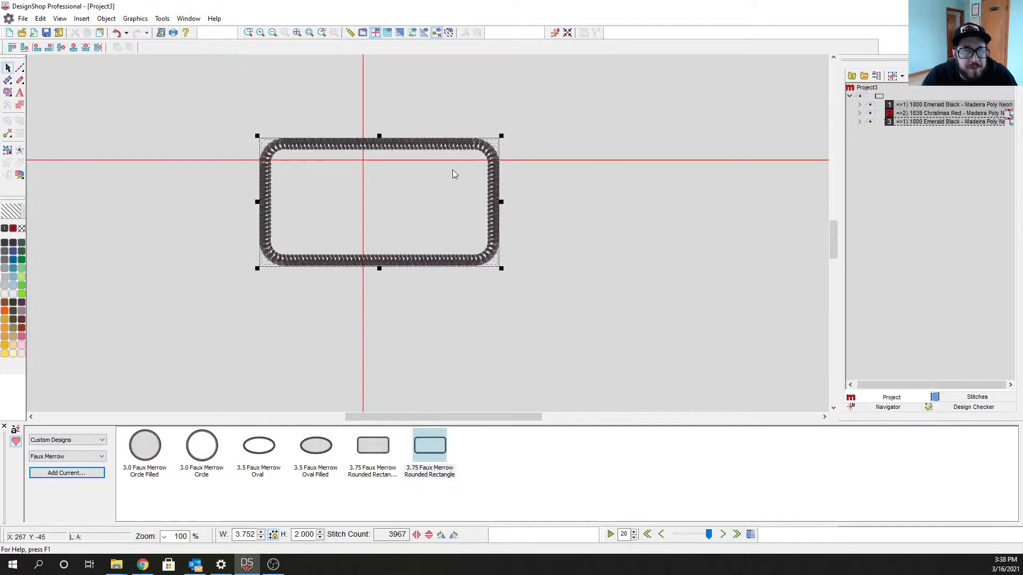
pyautogui.click(618, 166)
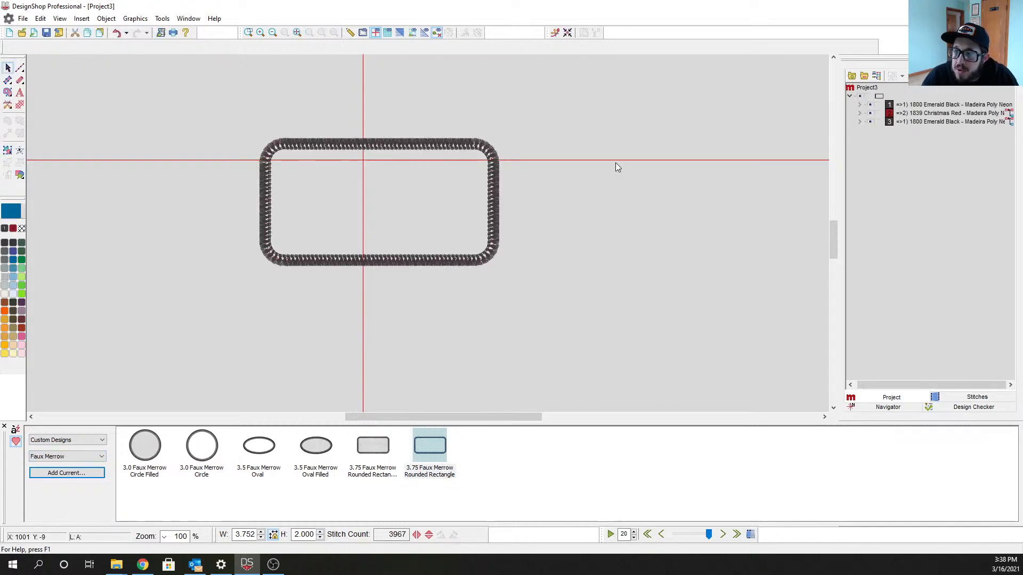